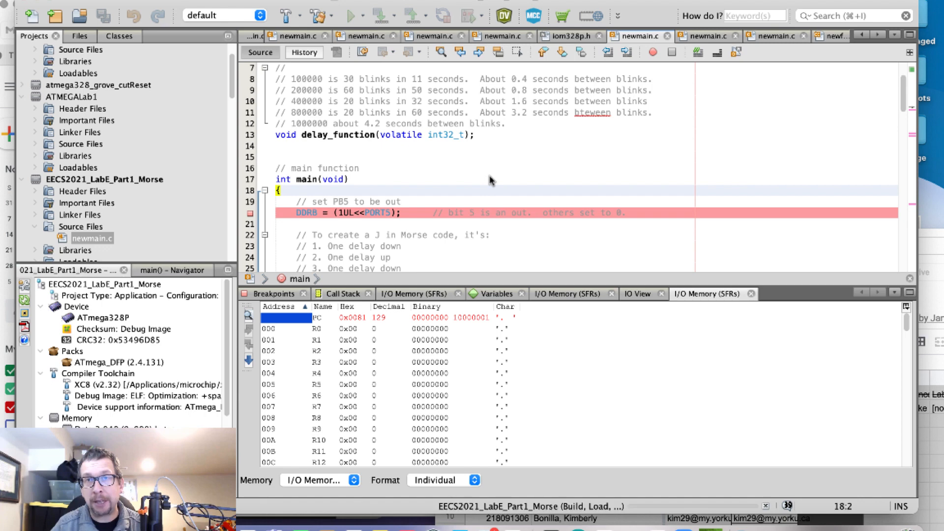
Check the Morse project's build and load results, then return to newmain.c.
click(352, 15)
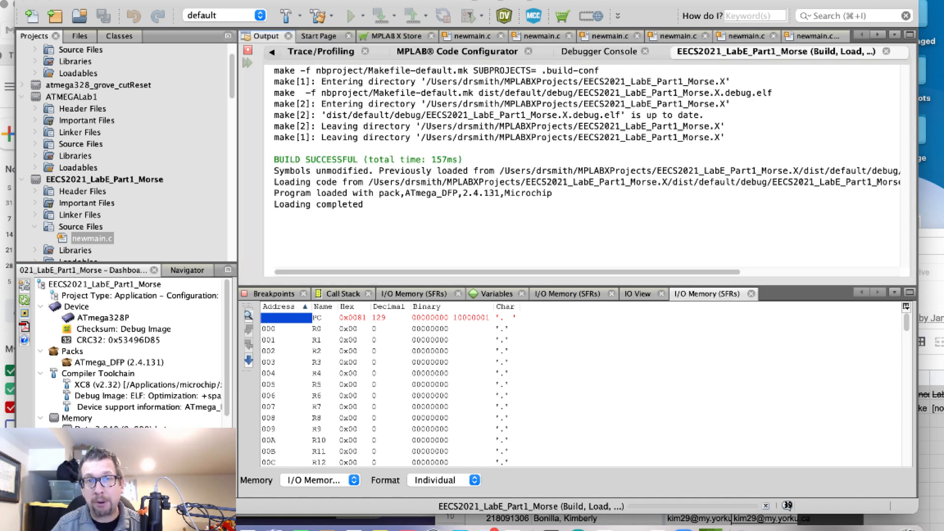
click(351, 15)
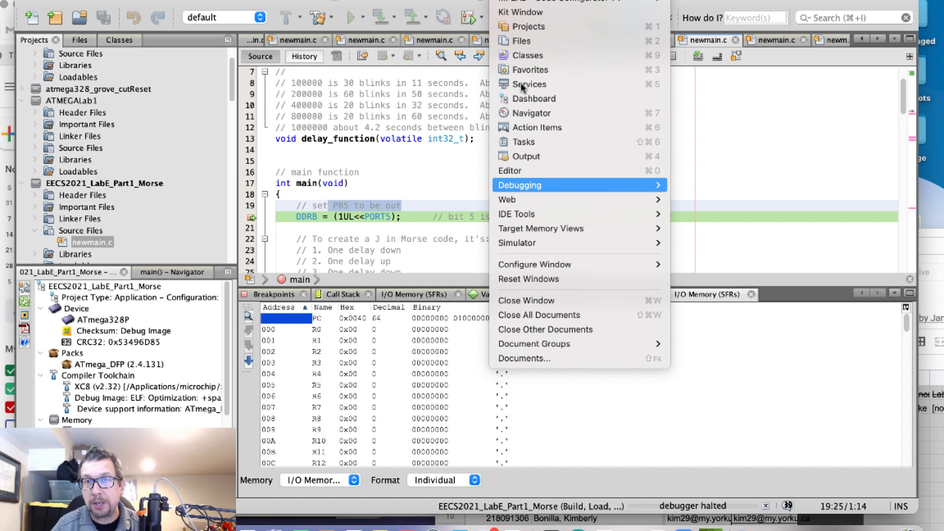
mouse_move(542, 243)
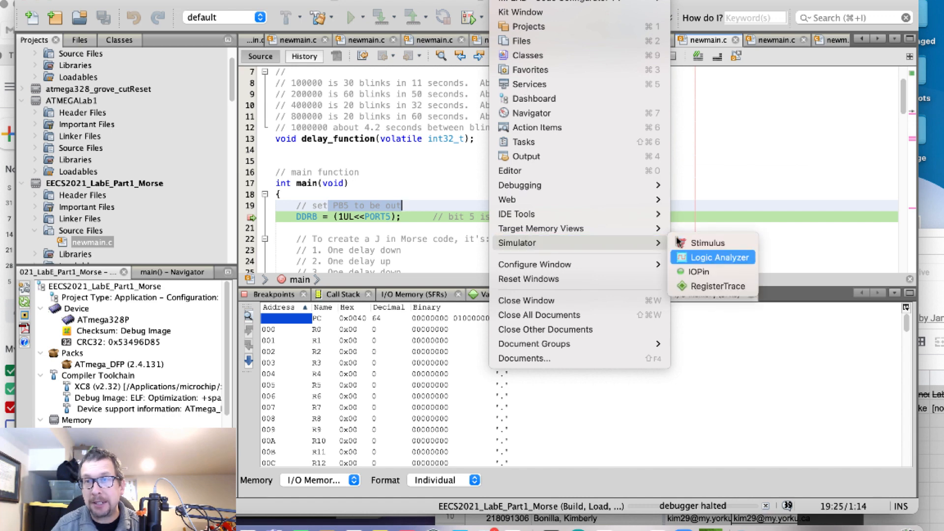
Open the simulator's Logic Analyzer with a PB5 trace channel.
click(716, 258)
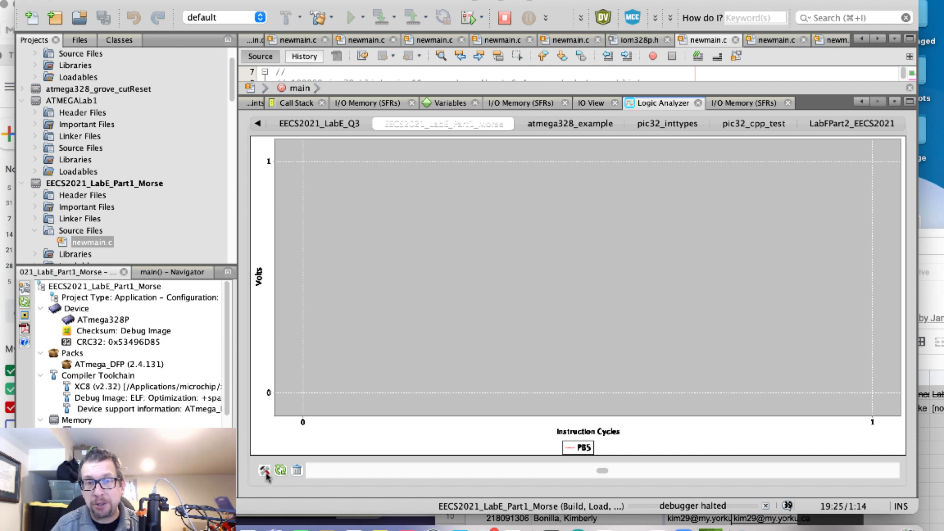
mouse_move(265, 471)
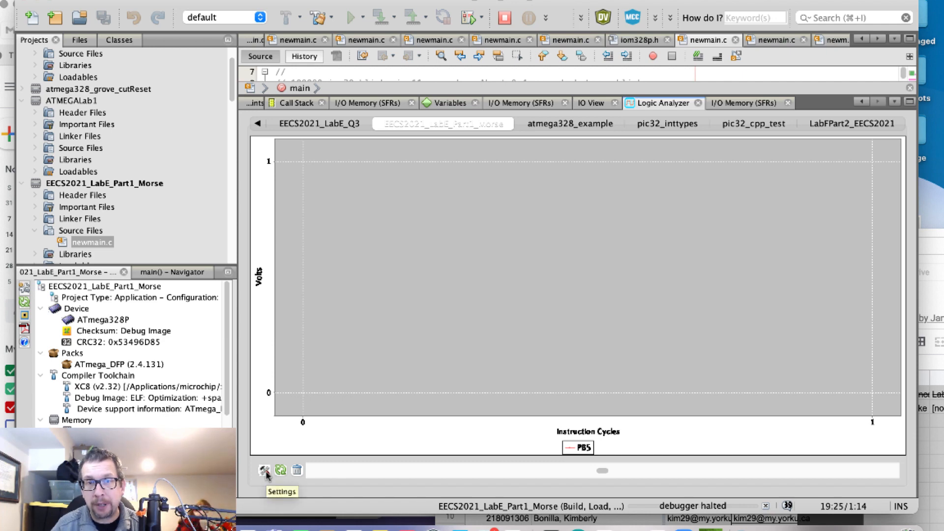
In Logic Analyzer settings, remove PB5 and add it back as the traced pin.
click(263, 471)
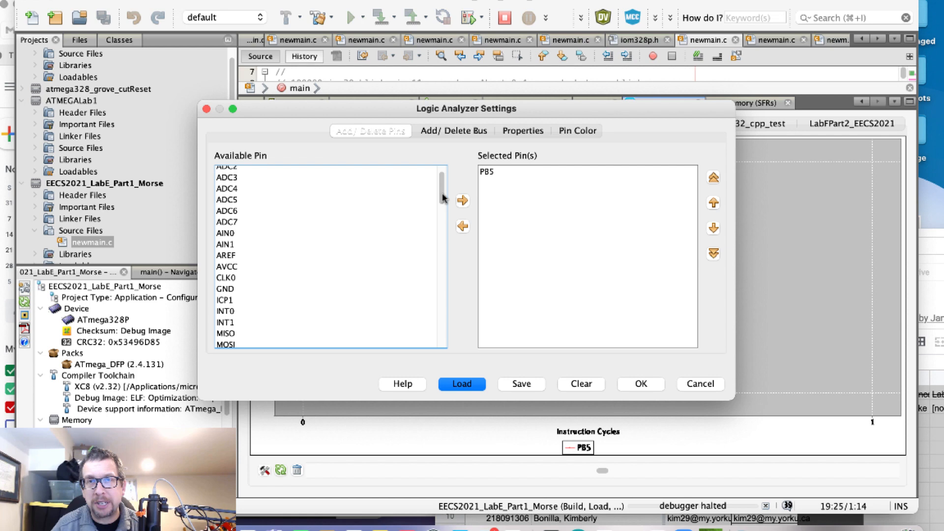
click(462, 226)
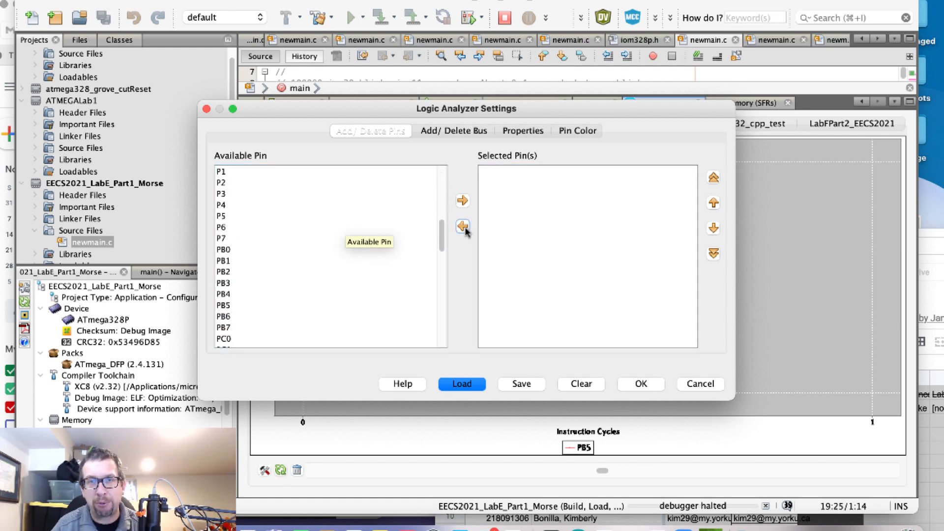
click(223, 306)
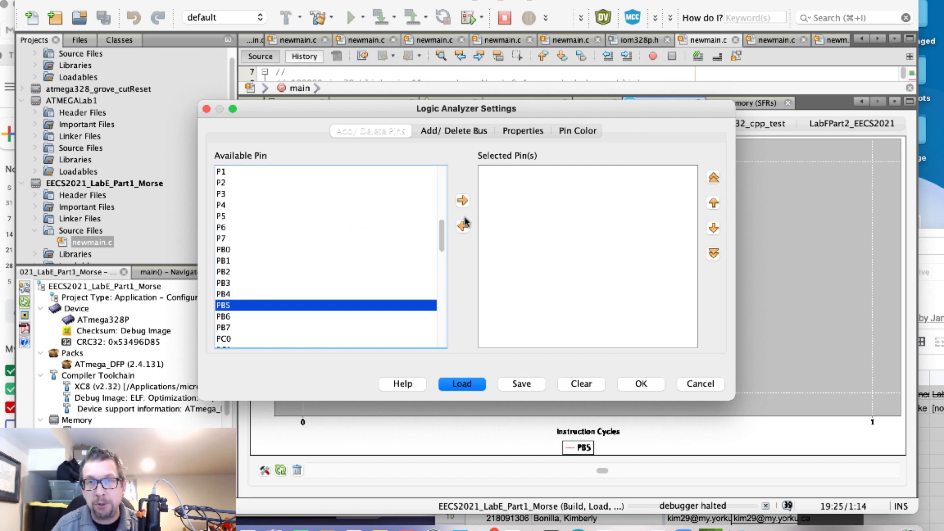
click(461, 200)
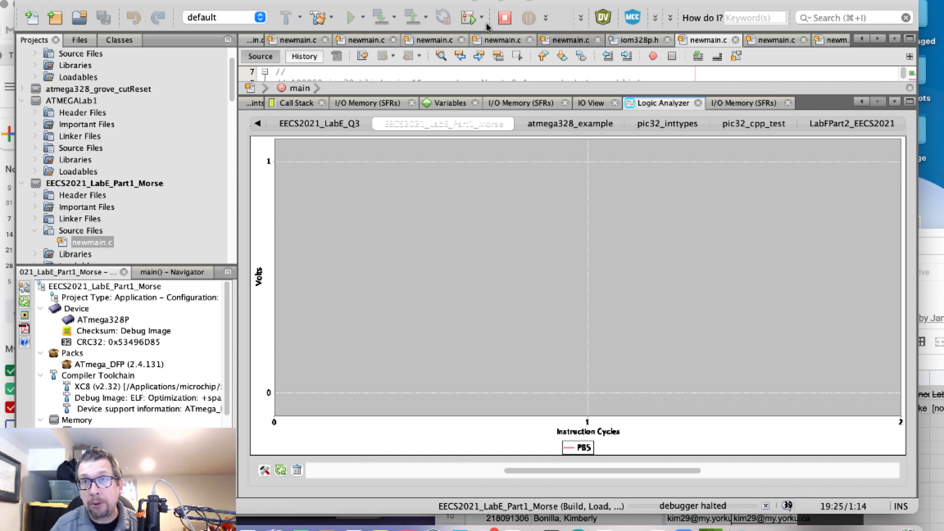
Continue to the PORTB = 0 breakpoint, plotting PB5 at 0 V near cycle 14.
click(545, 17)
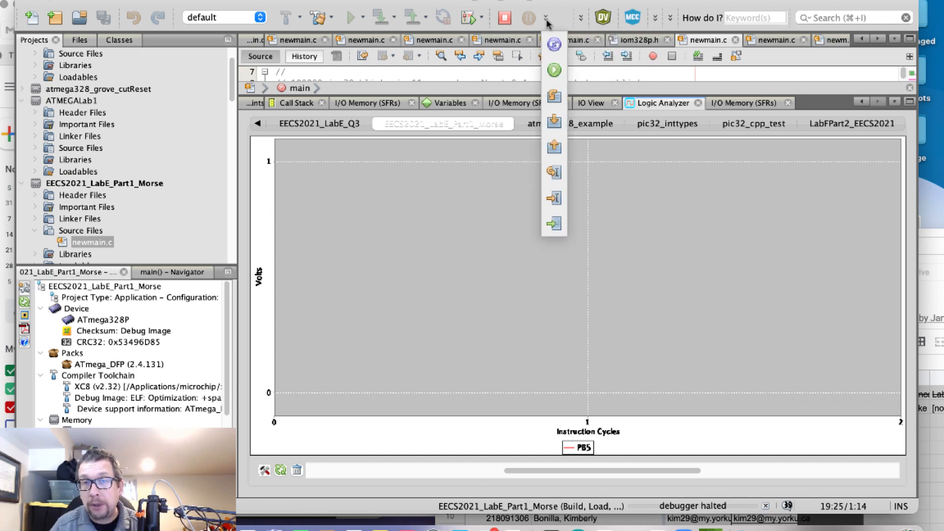
mouse_move(553, 71)
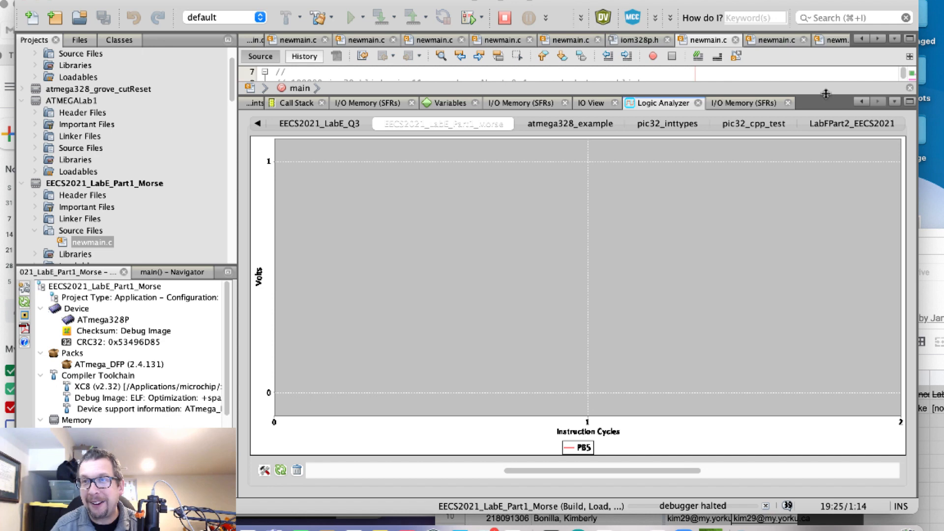
mouse_move(538, 80)
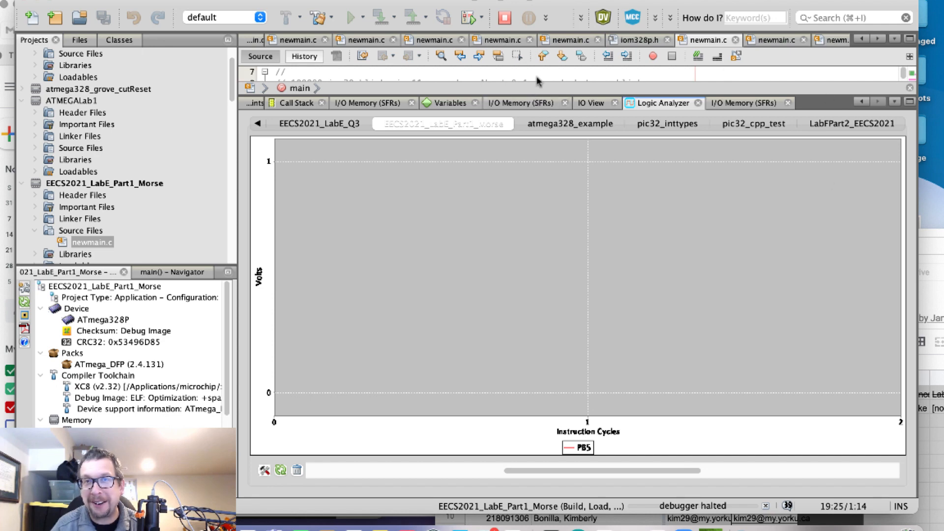
click(545, 17)
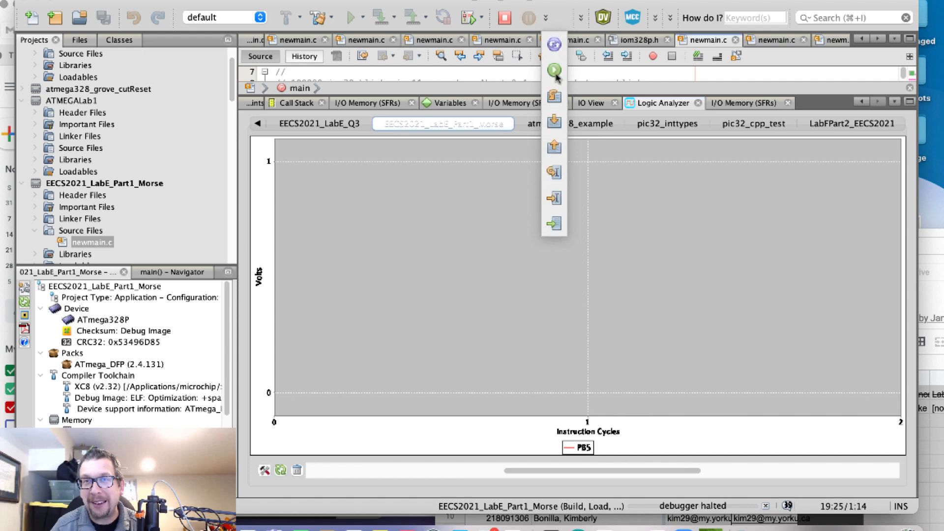
click(553, 71)
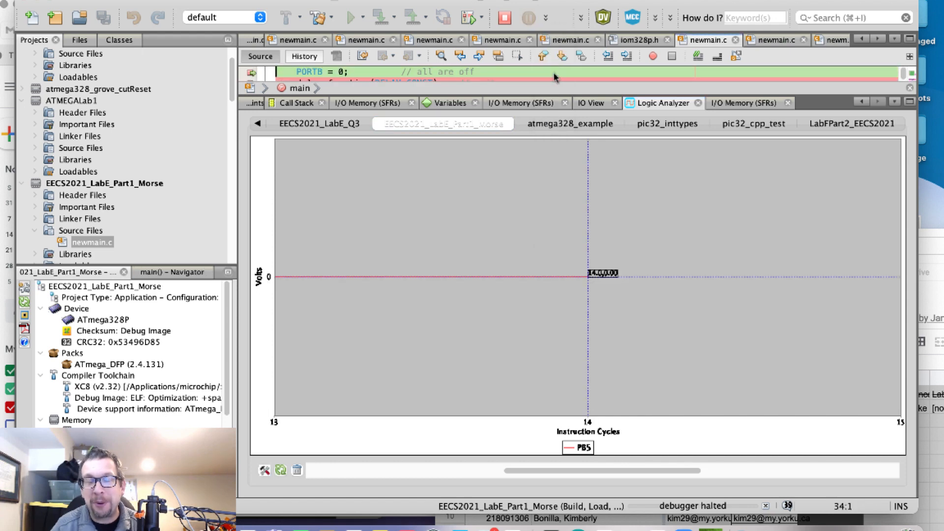
mouse_move(472, 289)
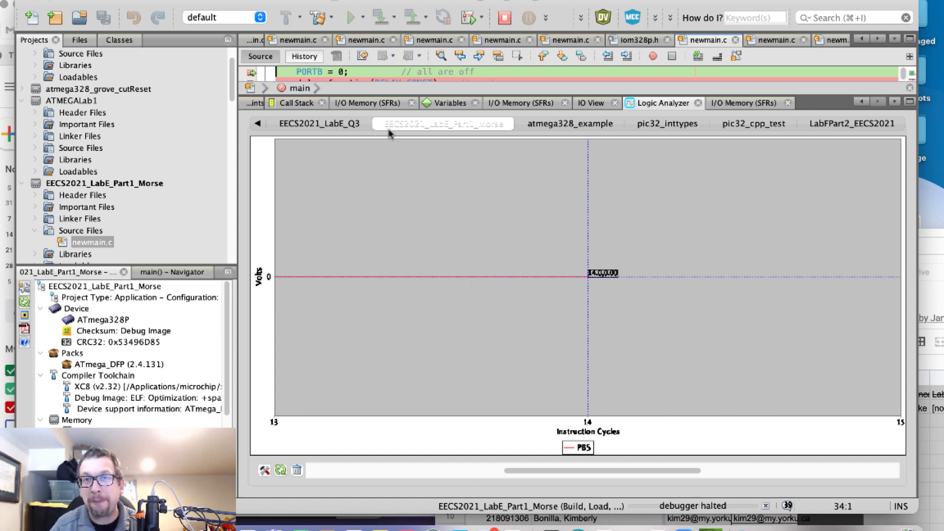
mouse_move(578, 287)
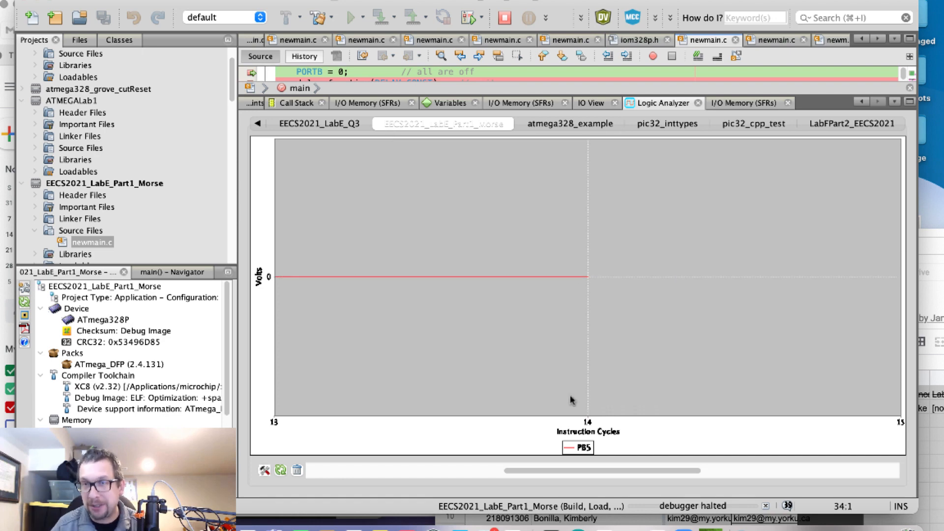
mouse_move(615, 440)
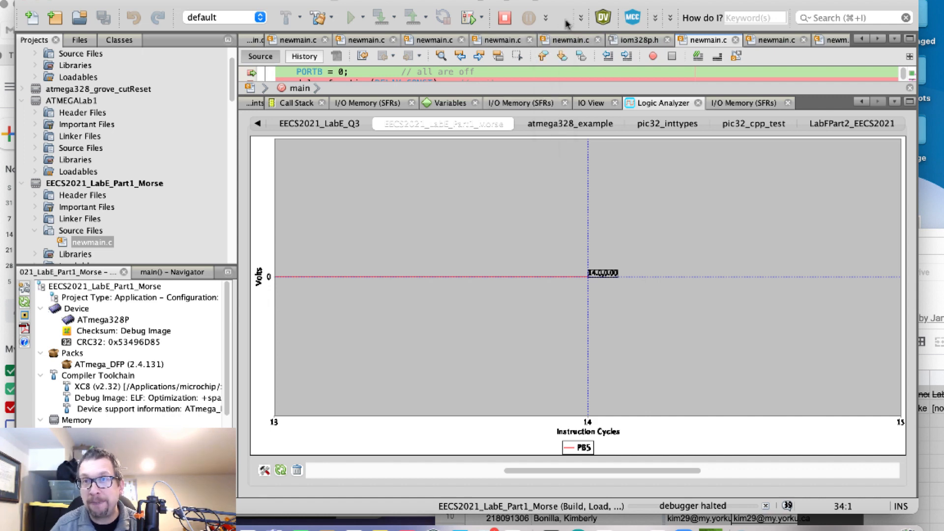
Resume execution until it halts in the final while(1) NOP loop.
click(563, 16)
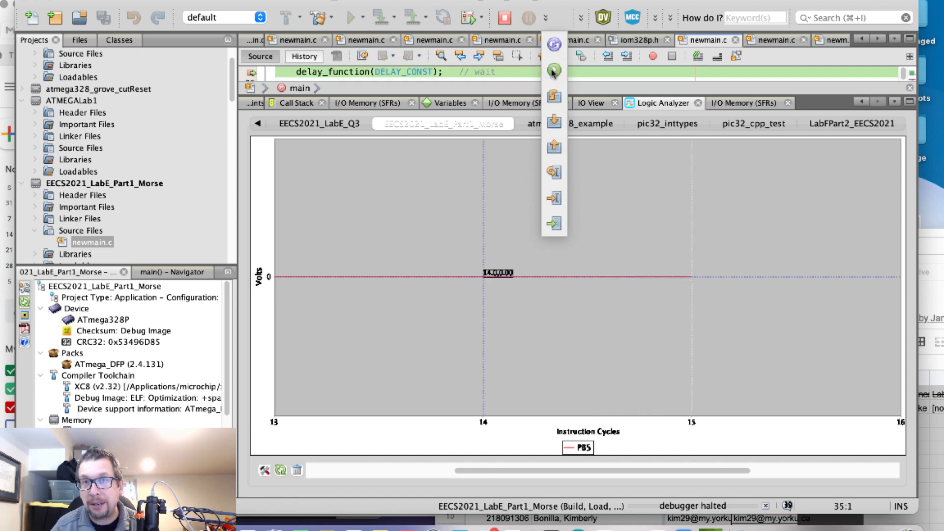
mouse_move(553, 72)
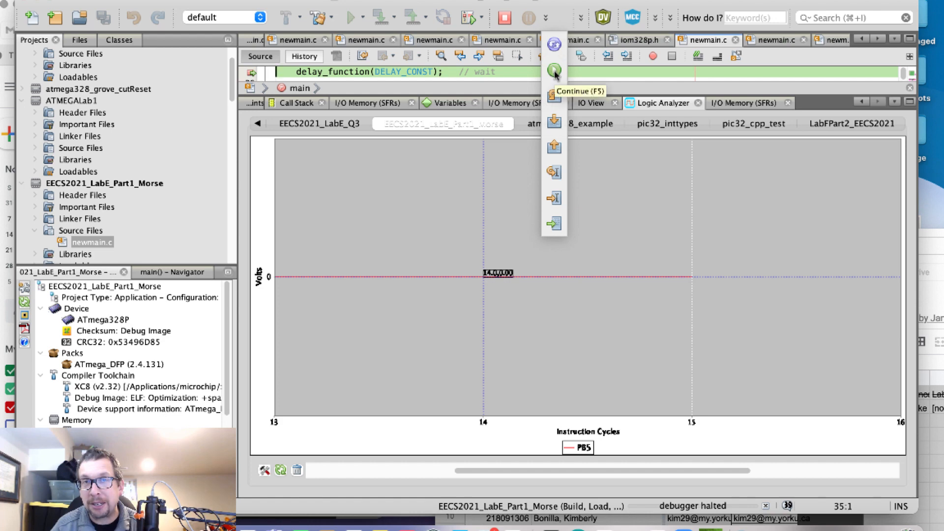
click(553, 70)
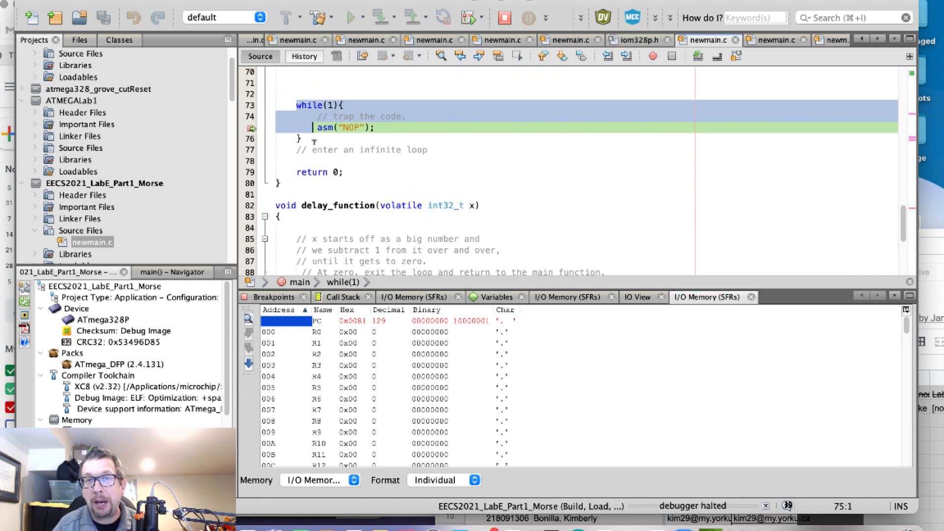
Set a breakpoint on line 34 and restart debugging, halting at DDRB.
click(330, 128)
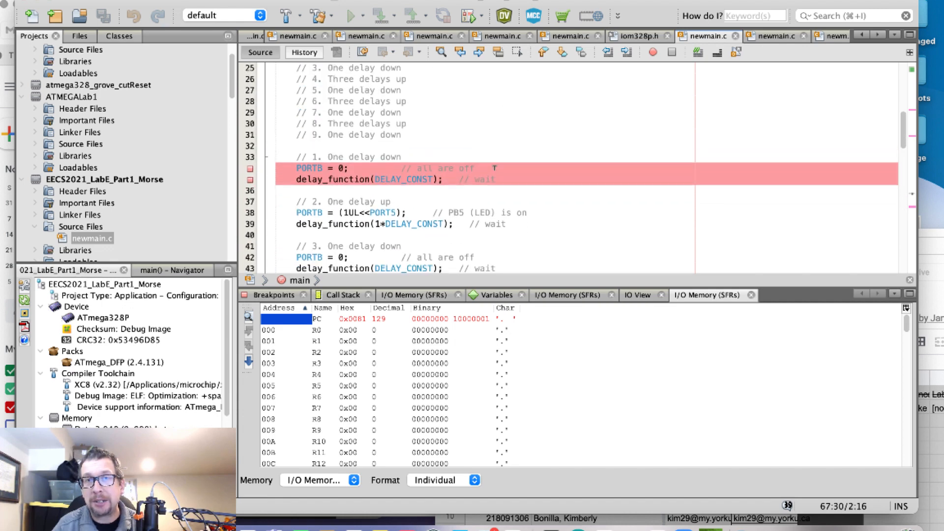
scroll(down, 3)
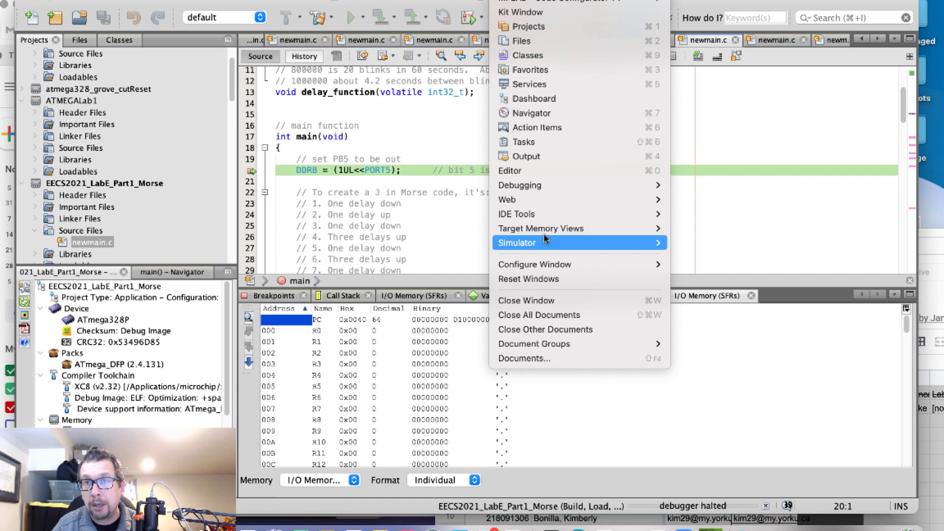
mouse_move(539, 242)
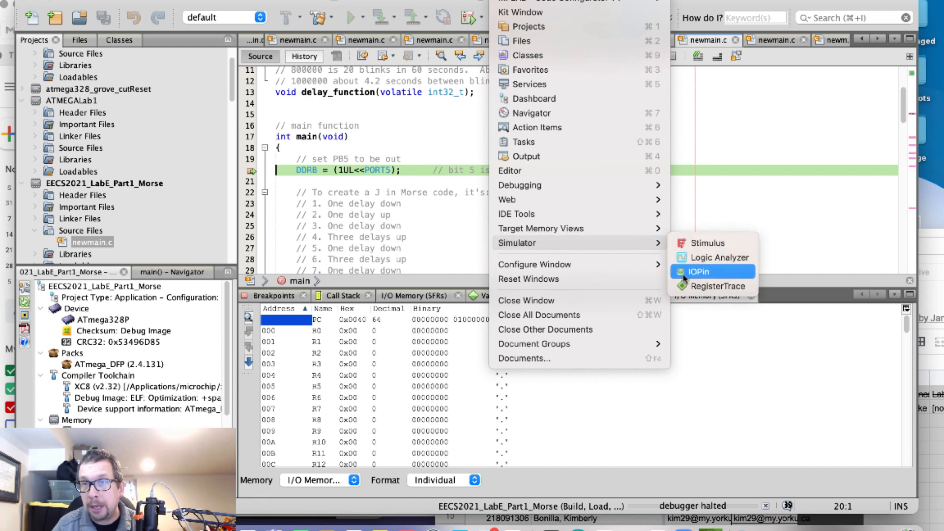
Open the simulator's I/O Pins view and watch pin PB5, reading 0.
click(700, 271)
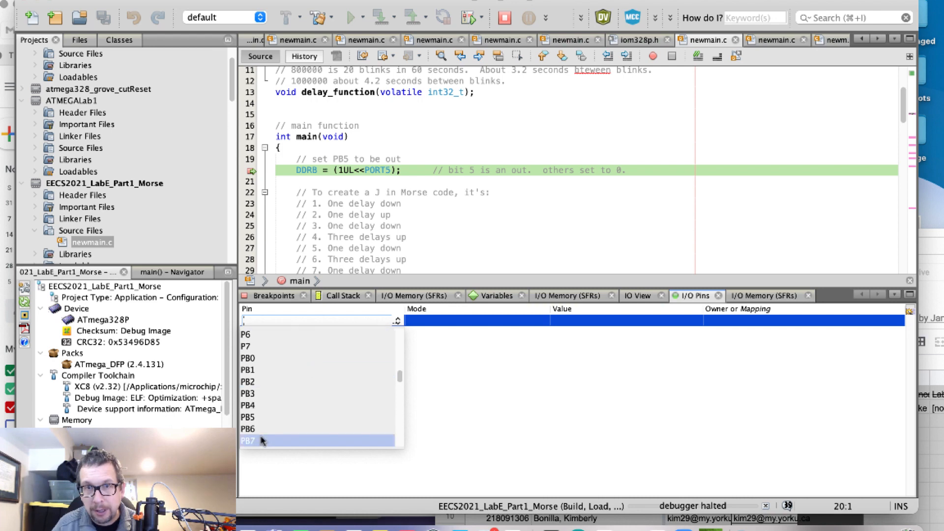
click(247, 418)
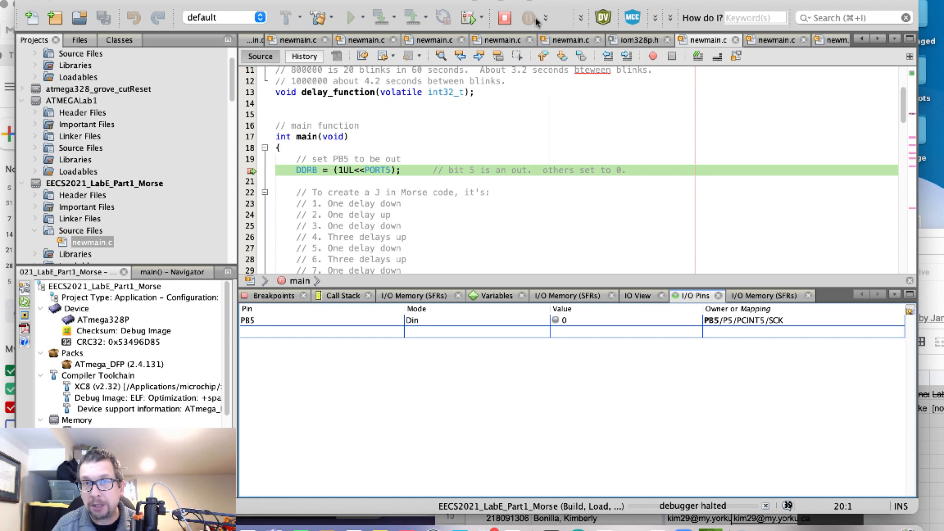
Run to the first breakpoints, turning PB5 on.
click(543, 18)
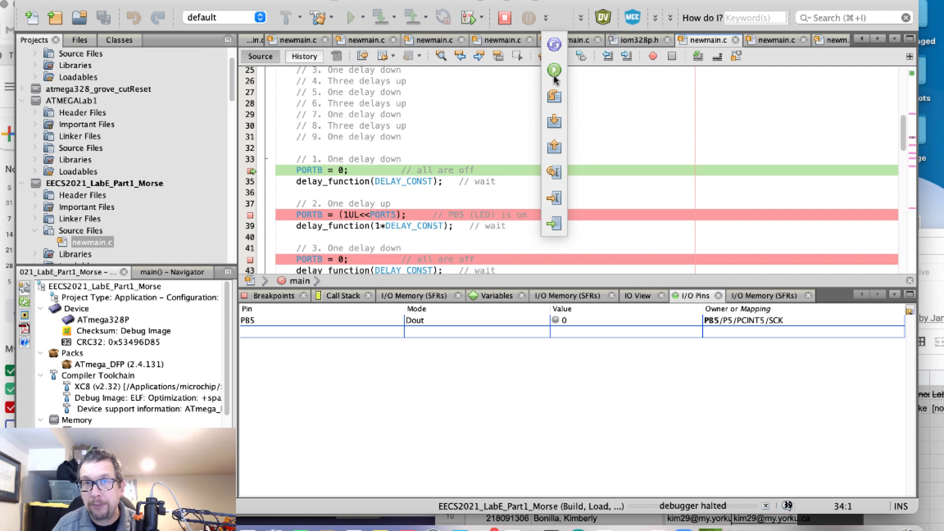
mouse_move(552, 71)
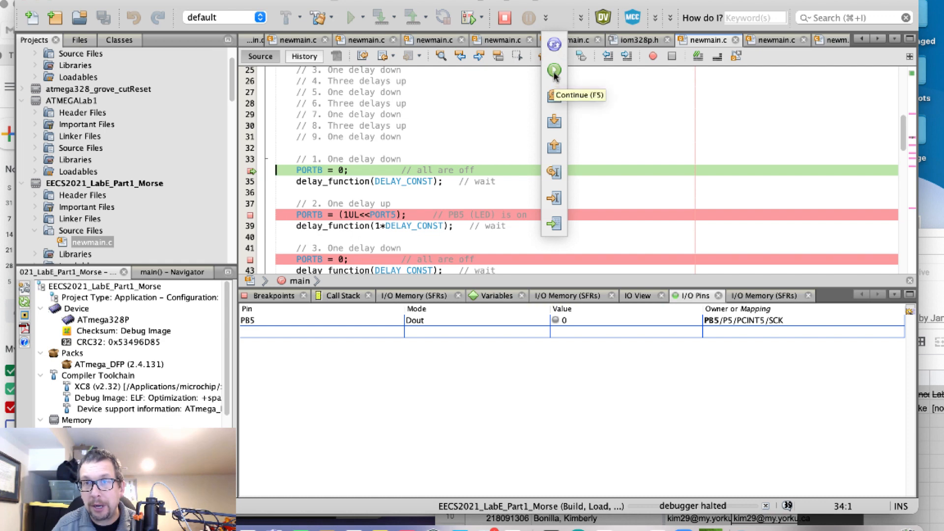
click(552, 96)
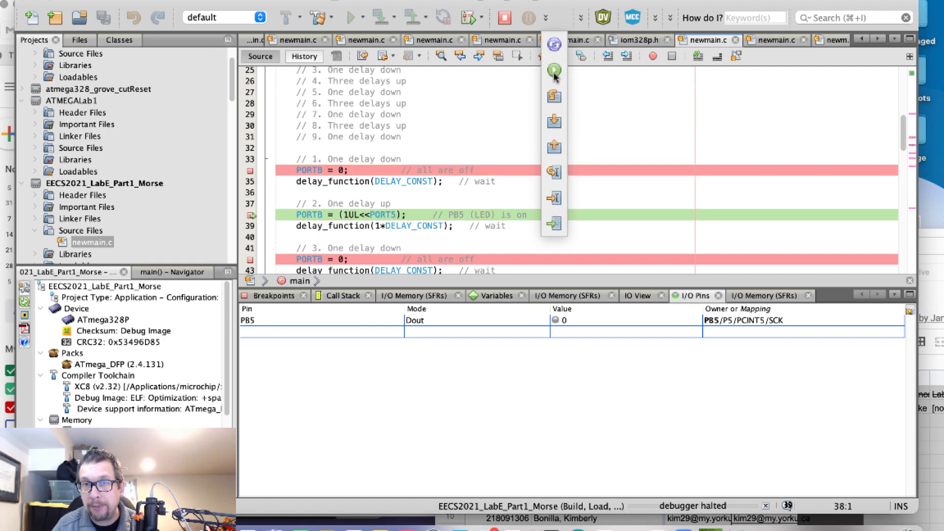
click(552, 70)
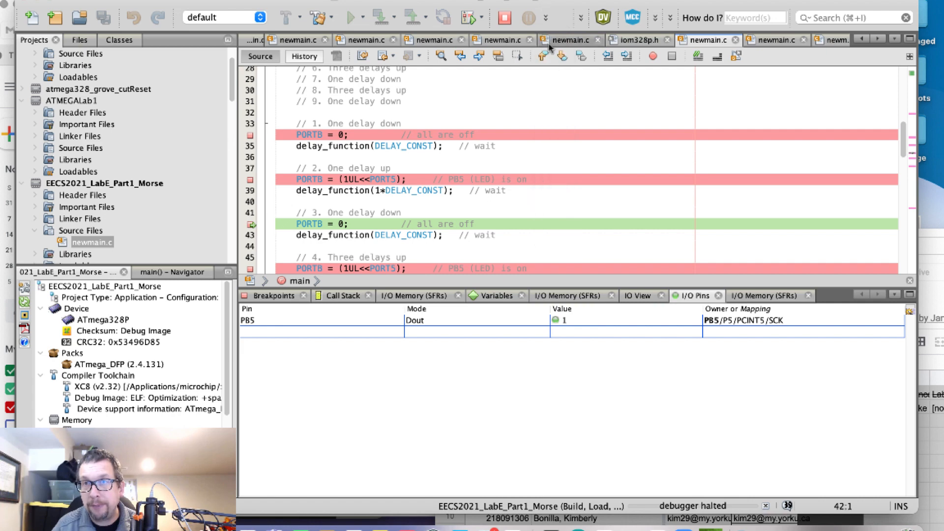
Continue through remaining breakpoints as PB5 toggles off and on, ending in while(1).
click(544, 17)
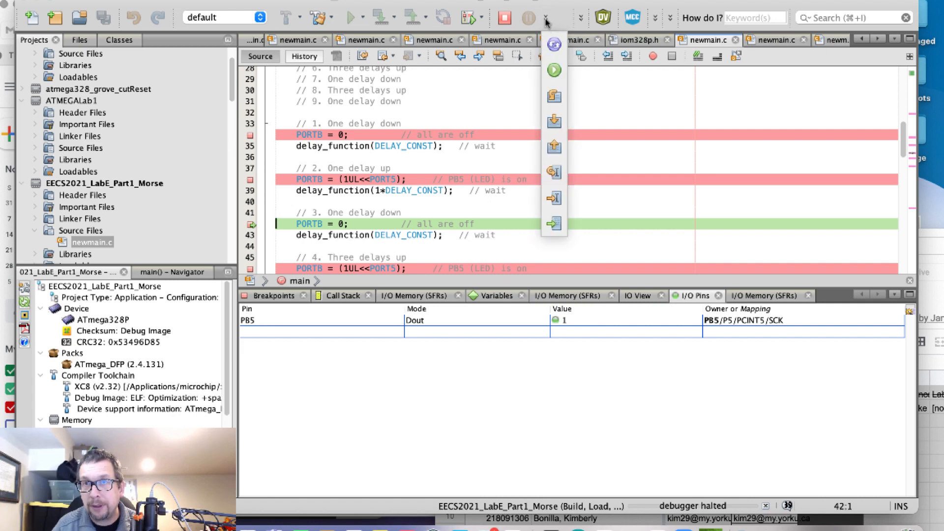
click(553, 70)
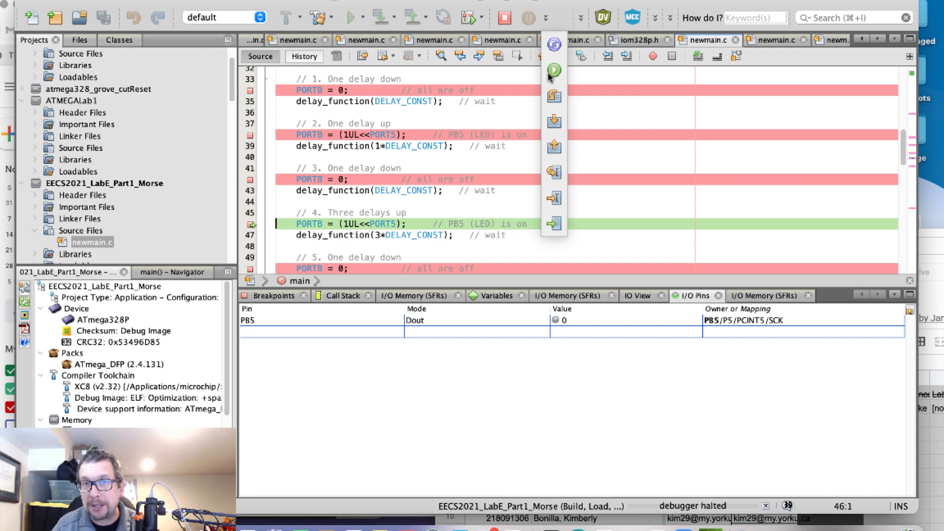
click(553, 71)
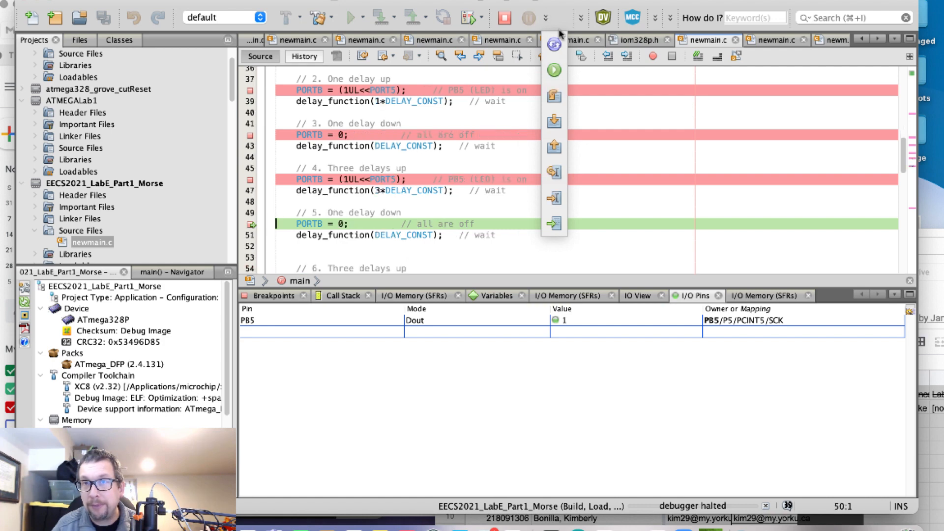
click(552, 70)
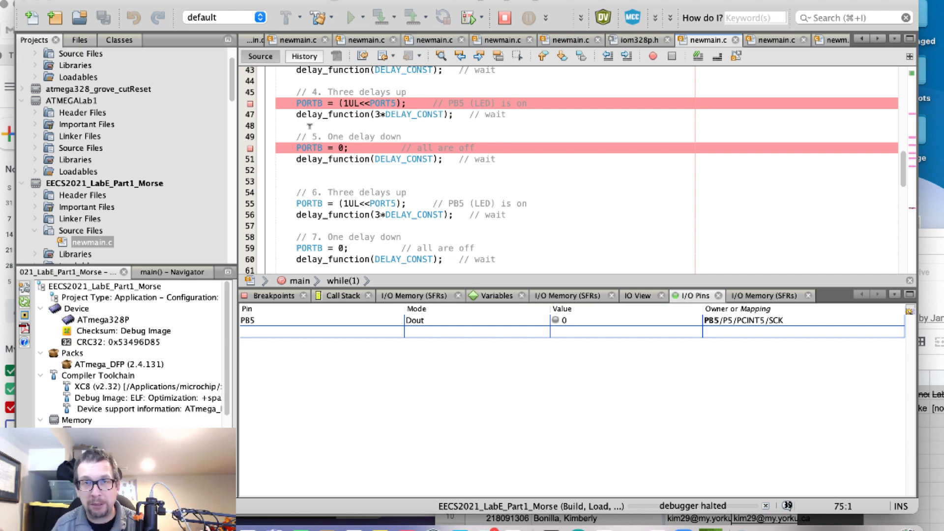
mouse_move(295, 209)
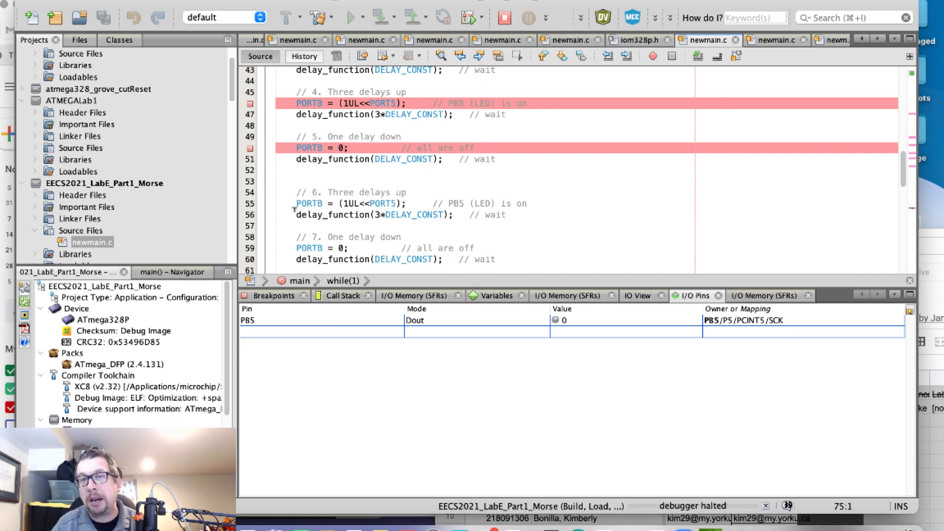